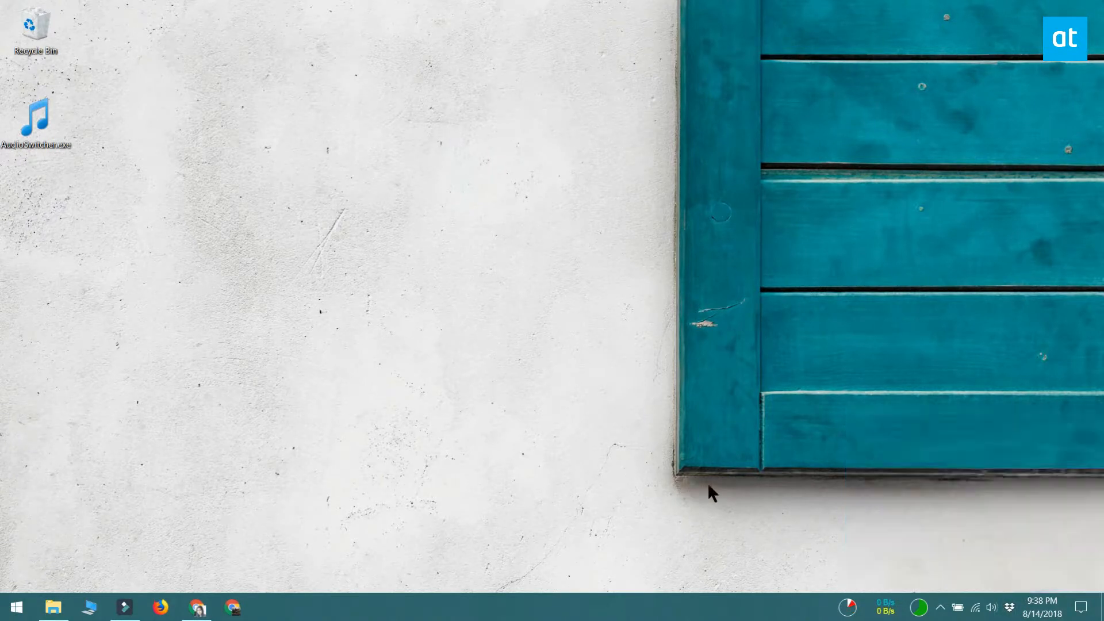
- Open the classic Sound control panel from the tray speaker icon's Sounds option
right_click(992, 607)
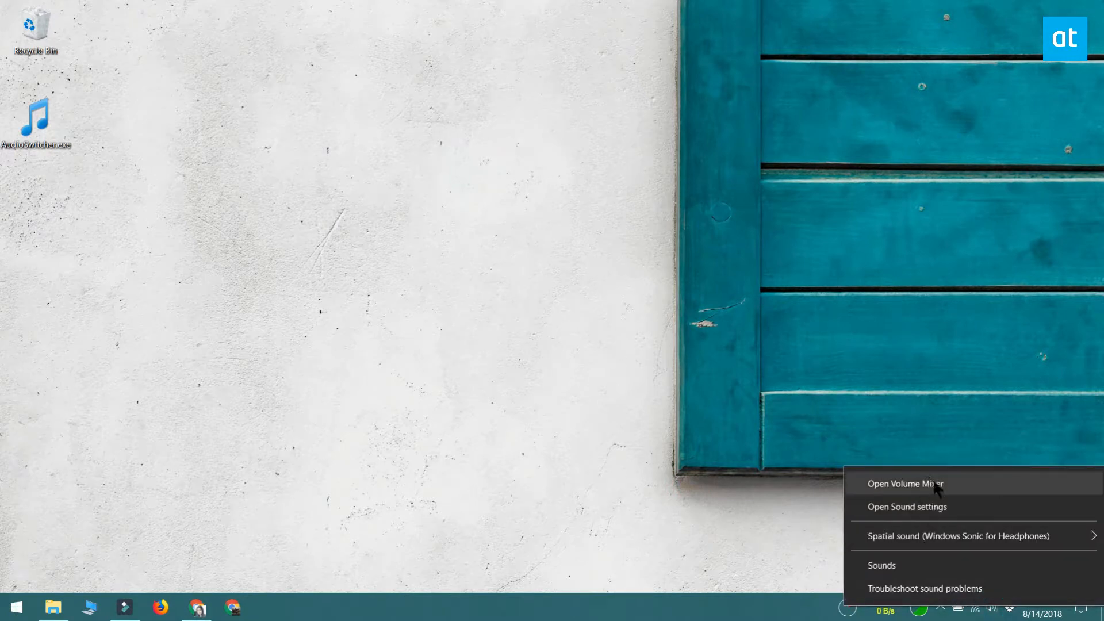
click(906, 483)
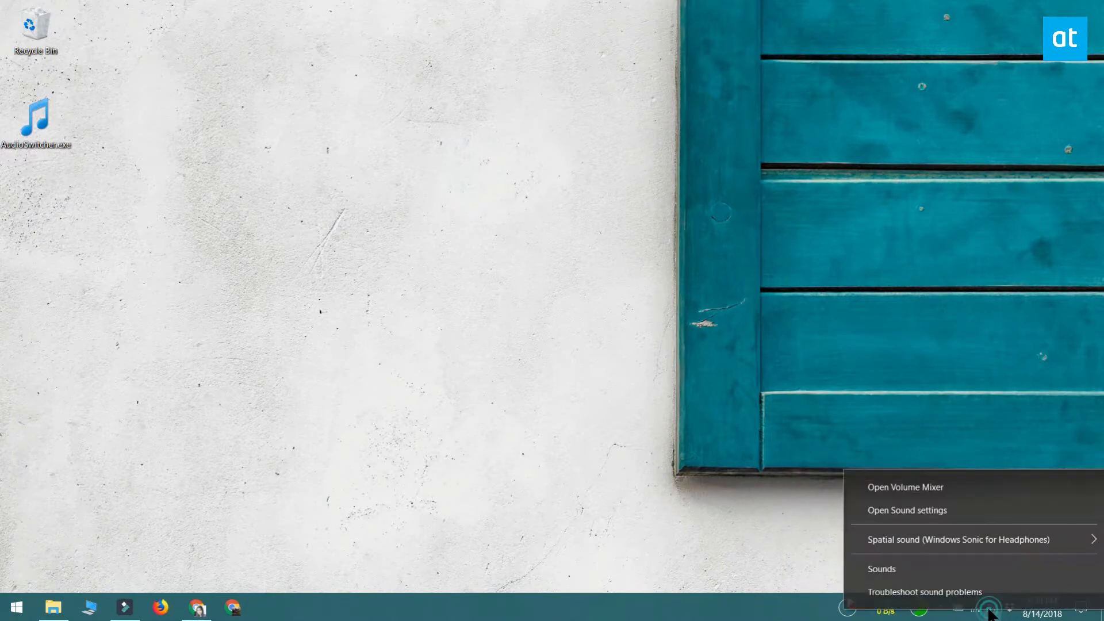
mouse_move(818, 548)
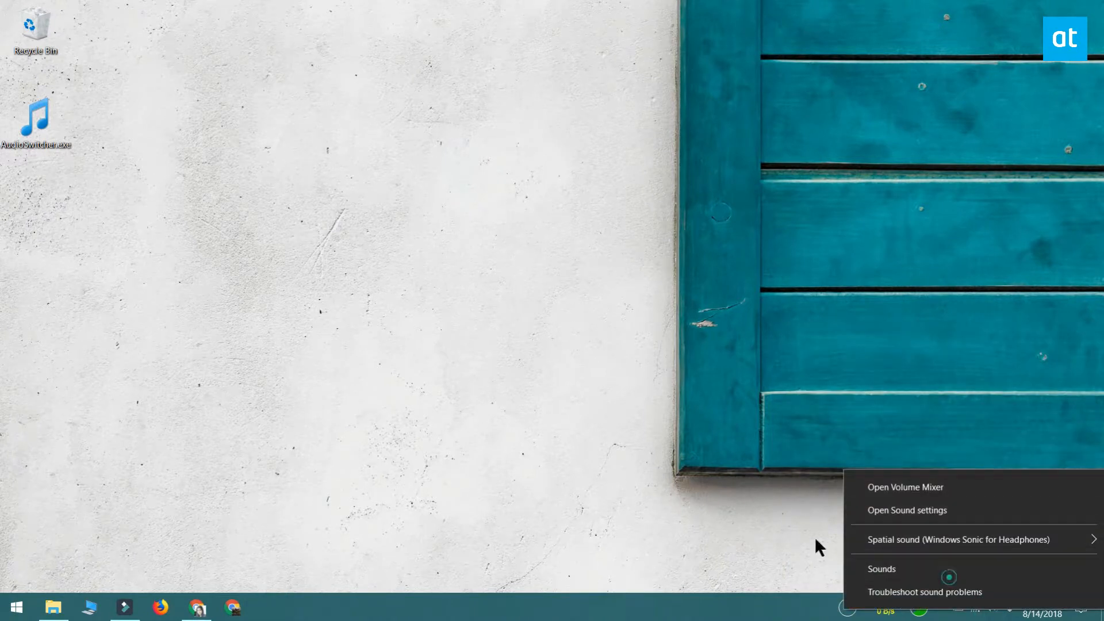
click(881, 568)
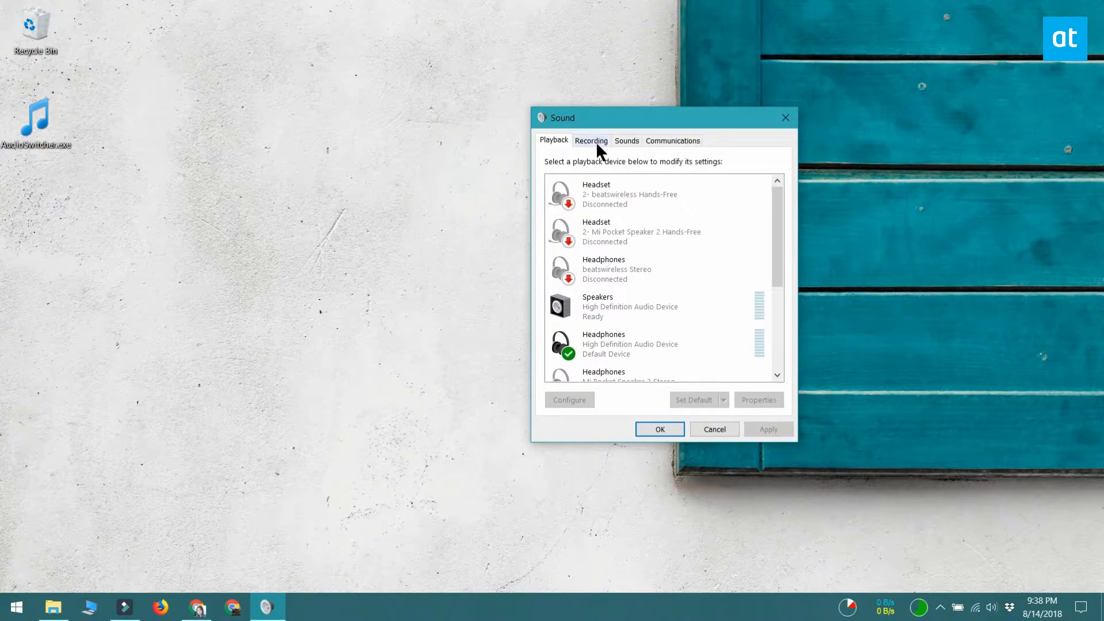
- Switch the Sound control panel to its Recording devices tab
click(590, 141)
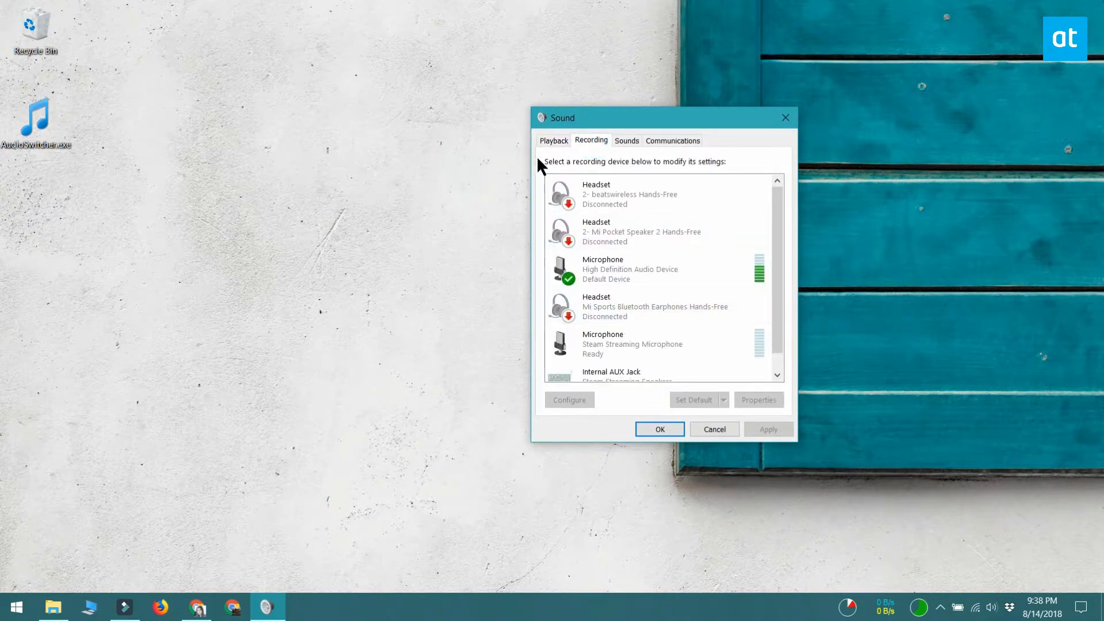
click(591, 140)
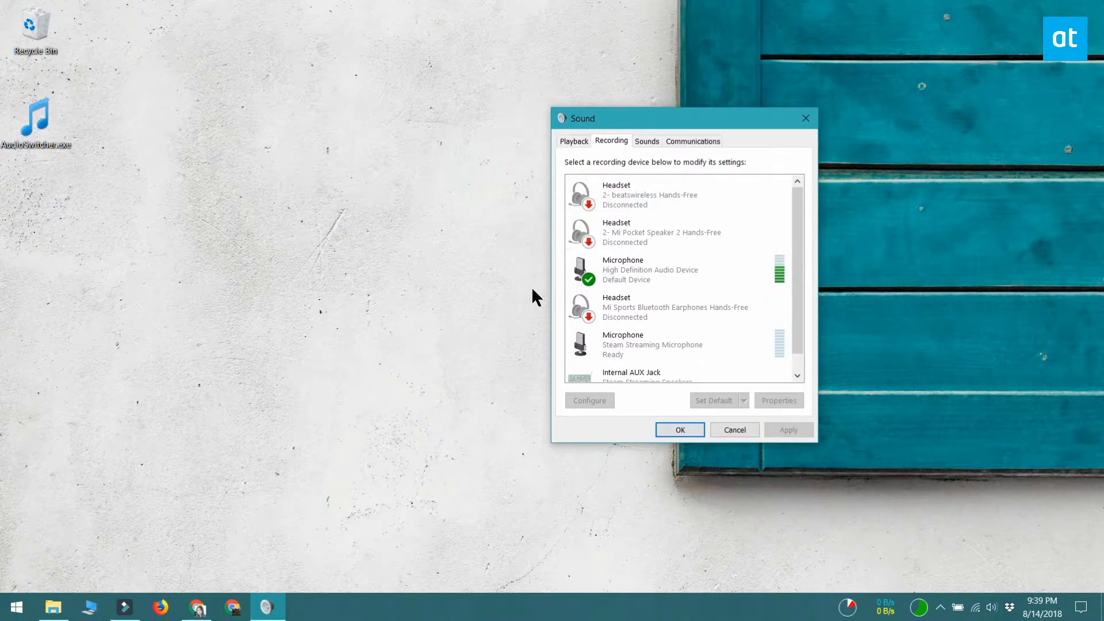
mouse_move(140, 217)
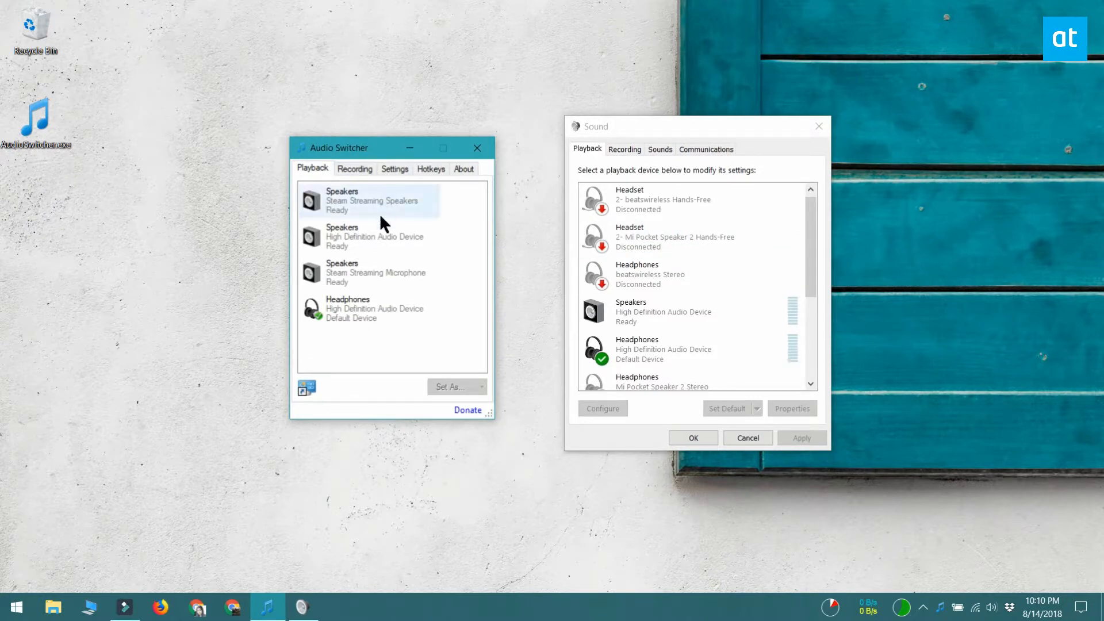
- Browse Audio Switcher's Recording and Playback lists, then show the empty Hotkeys tab
click(354, 169)
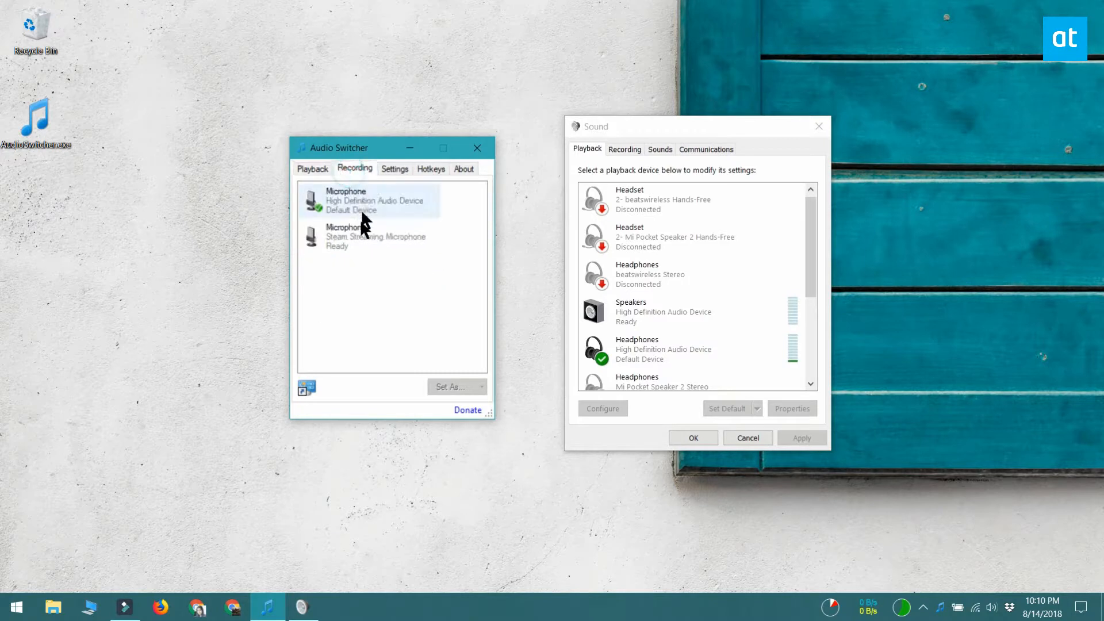
click(311, 168)
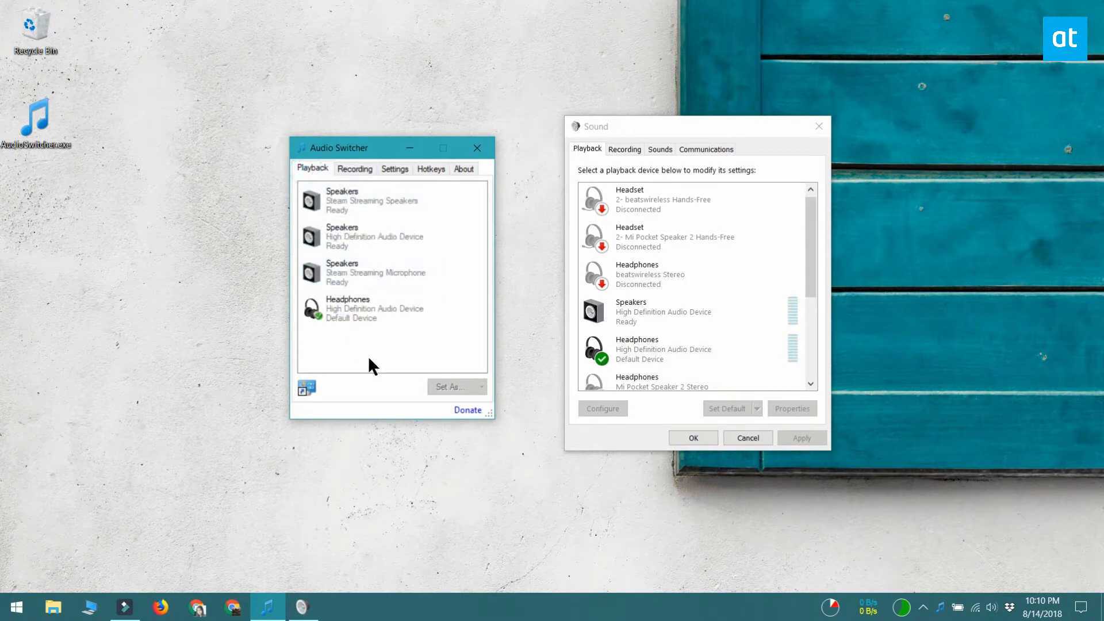
click(431, 168)
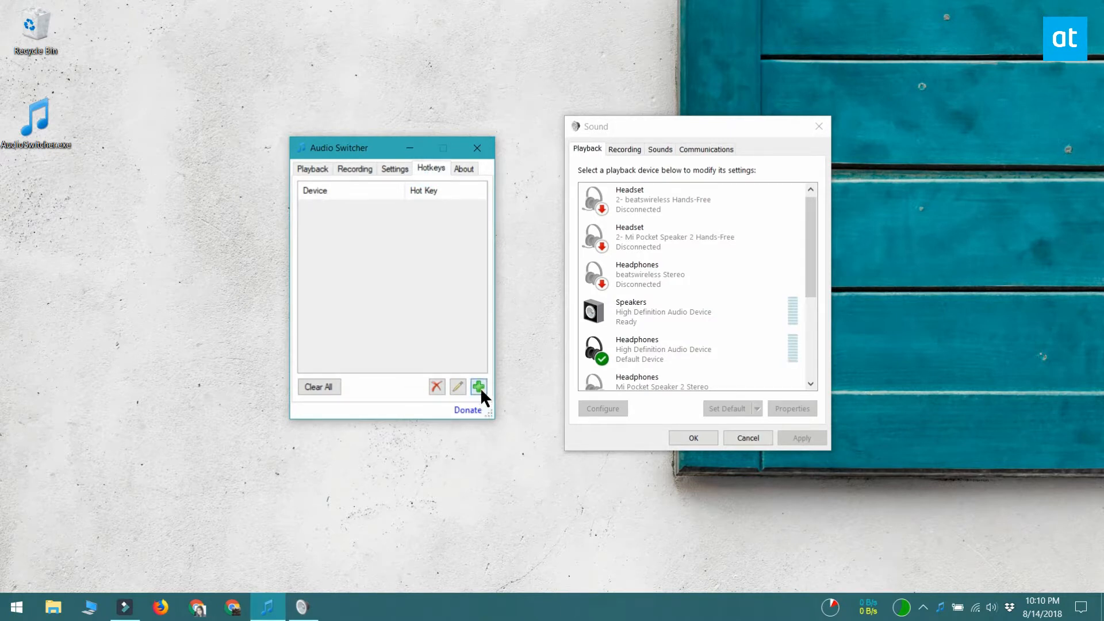
- Add a Ctrl+Shift+S hotkey for Speakers (High Definition Audio Device)
click(477, 386)
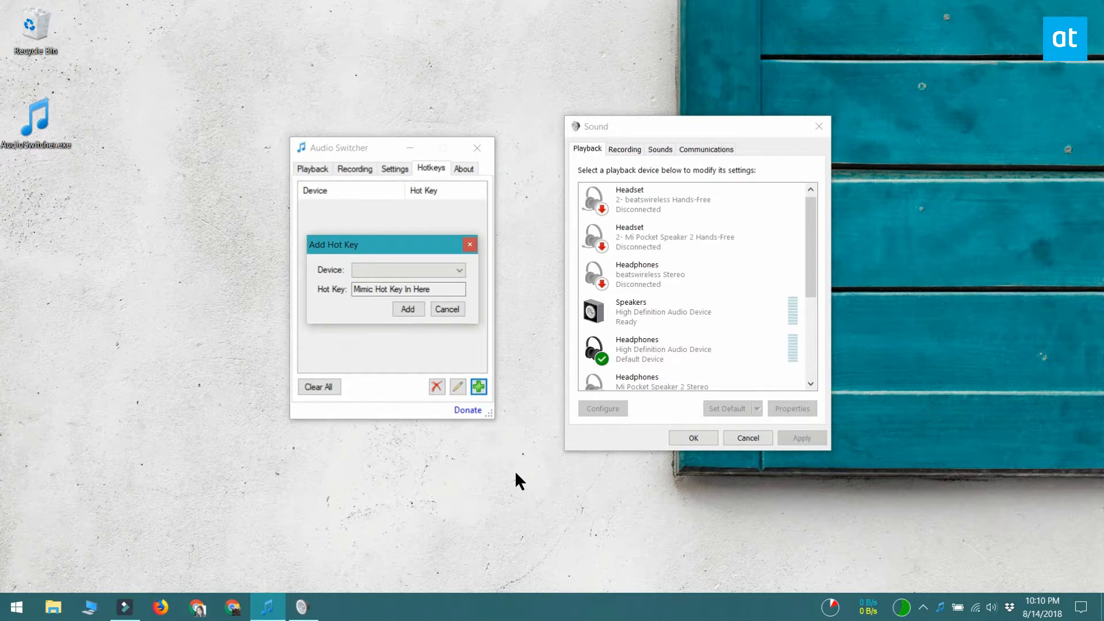
mouse_move(543, 388)
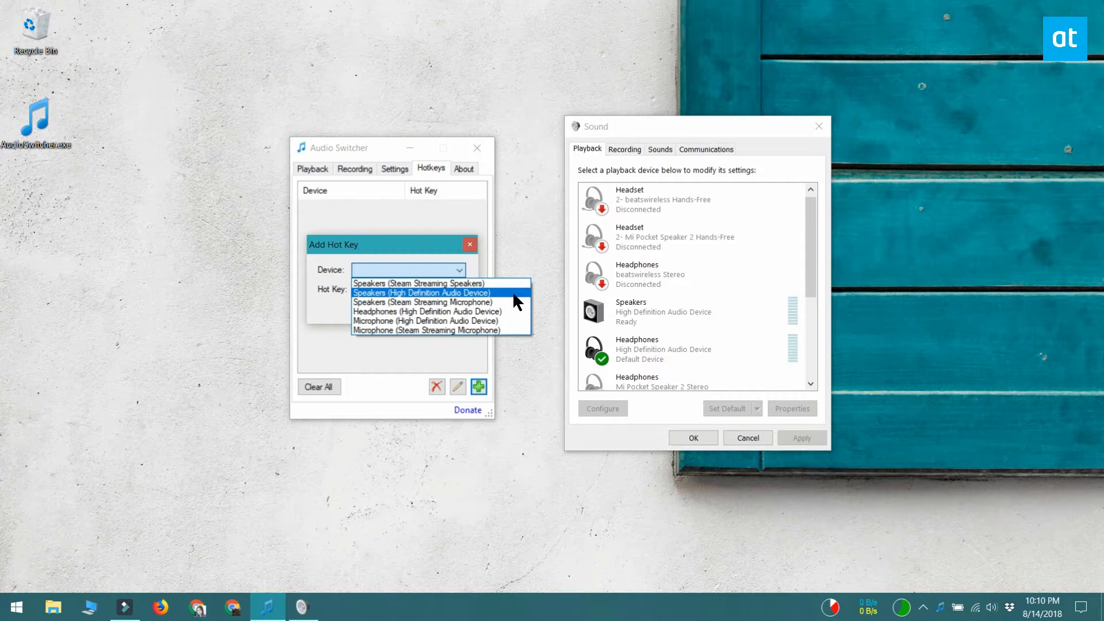
click(422, 292)
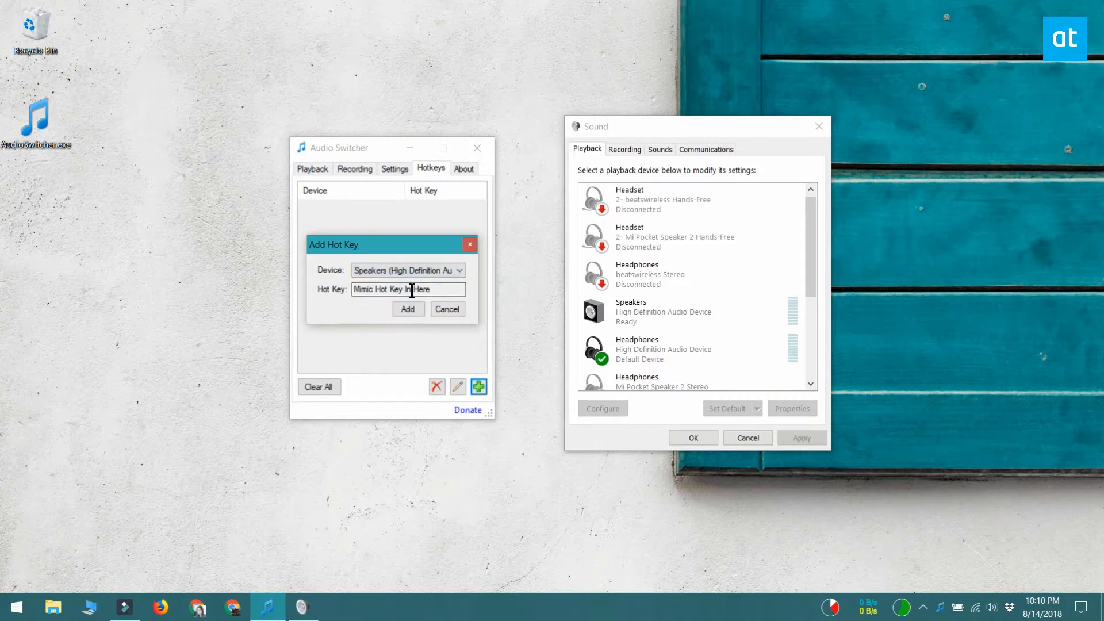
mouse_move(498, 292)
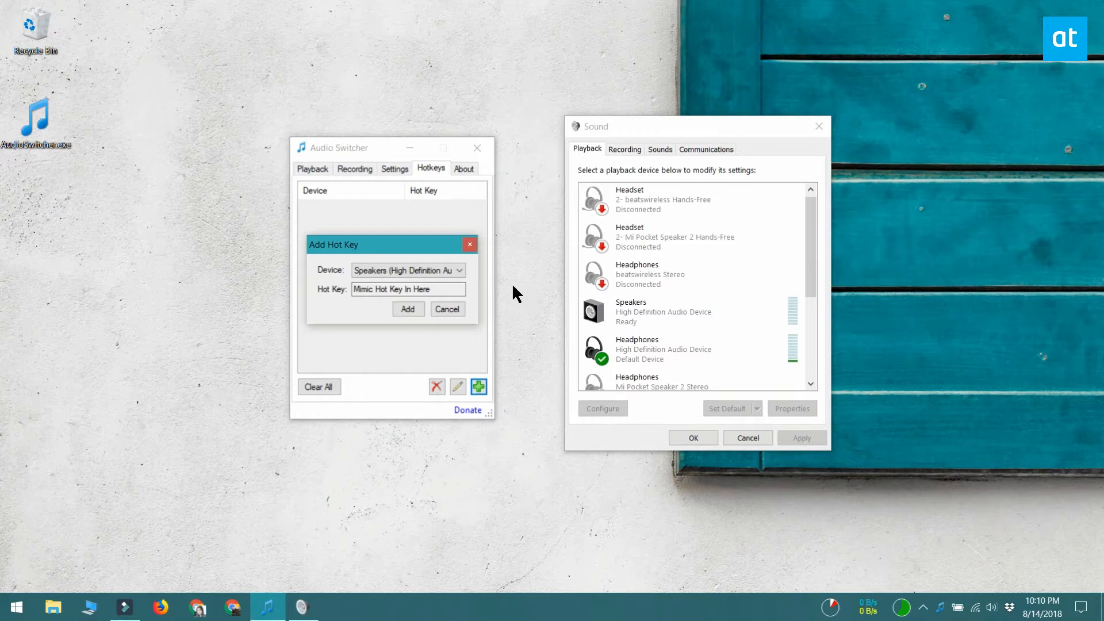
click(407, 288)
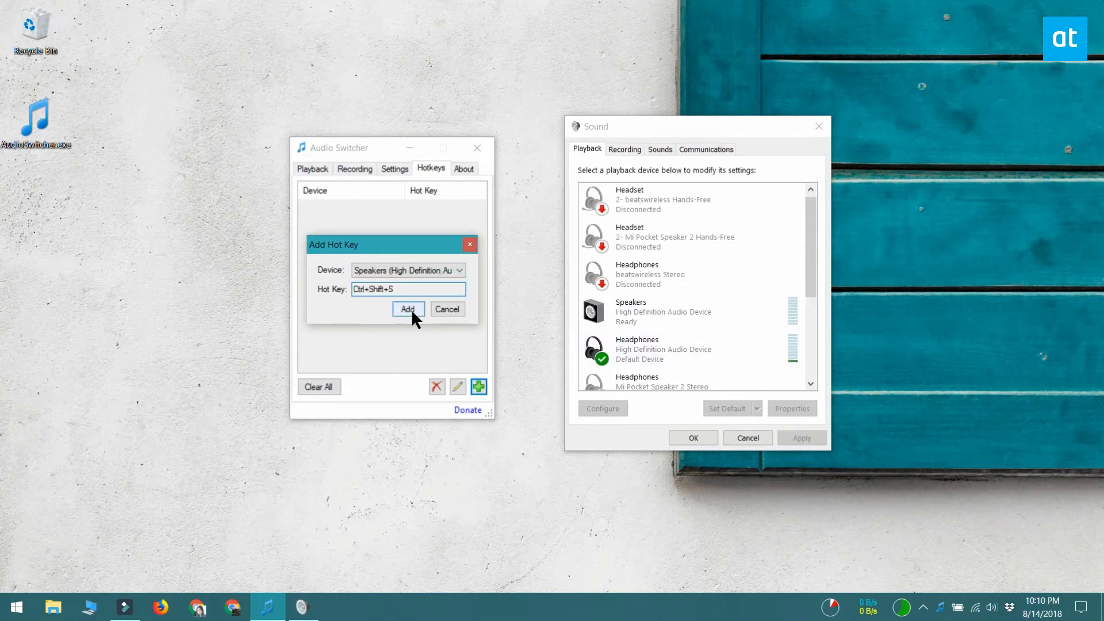
click(407, 309)
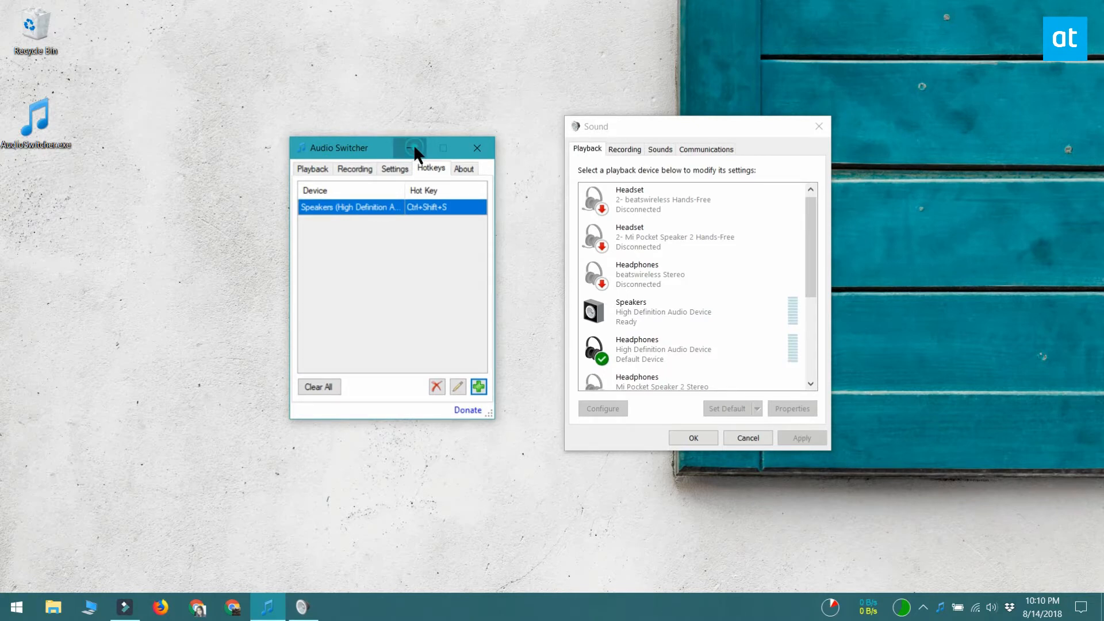
- Minimize the Audio Switcher window to the tray
click(414, 148)
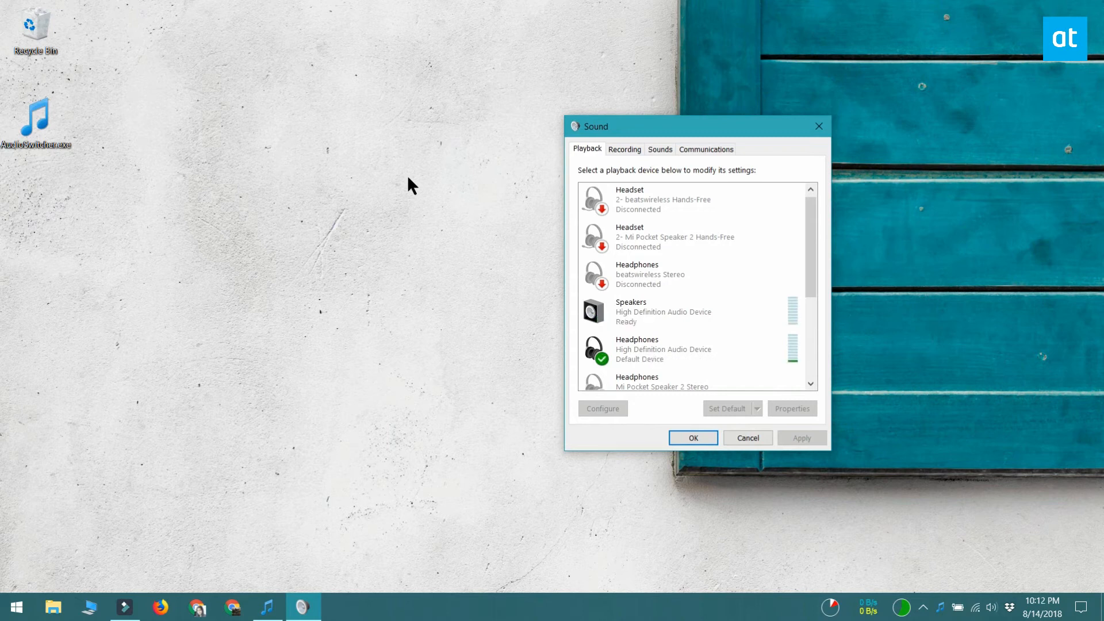
mouse_move(335, 203)
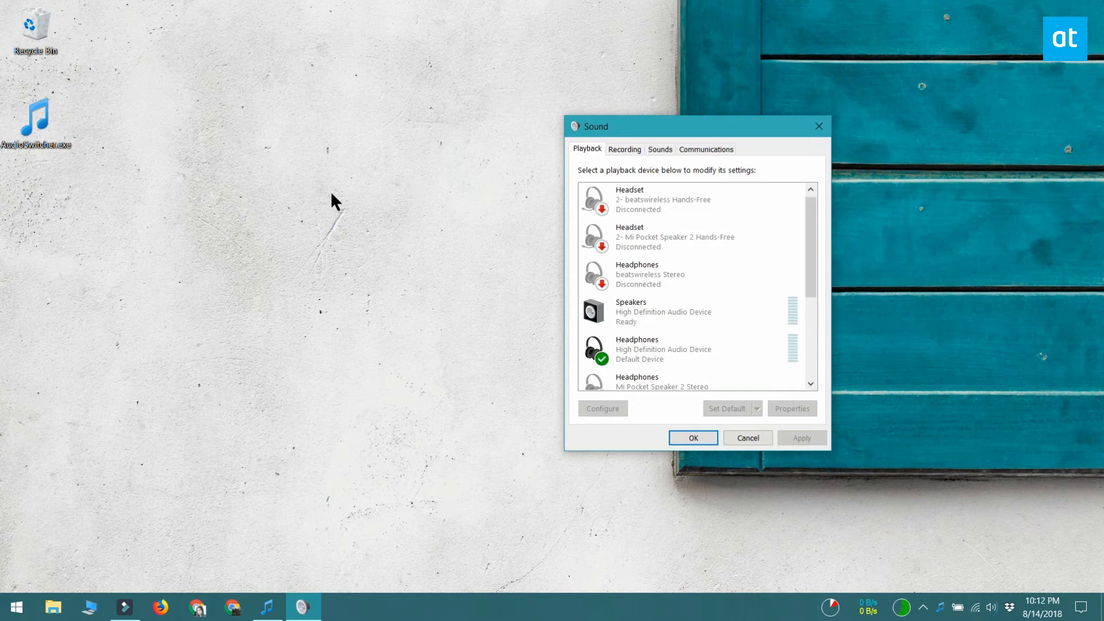